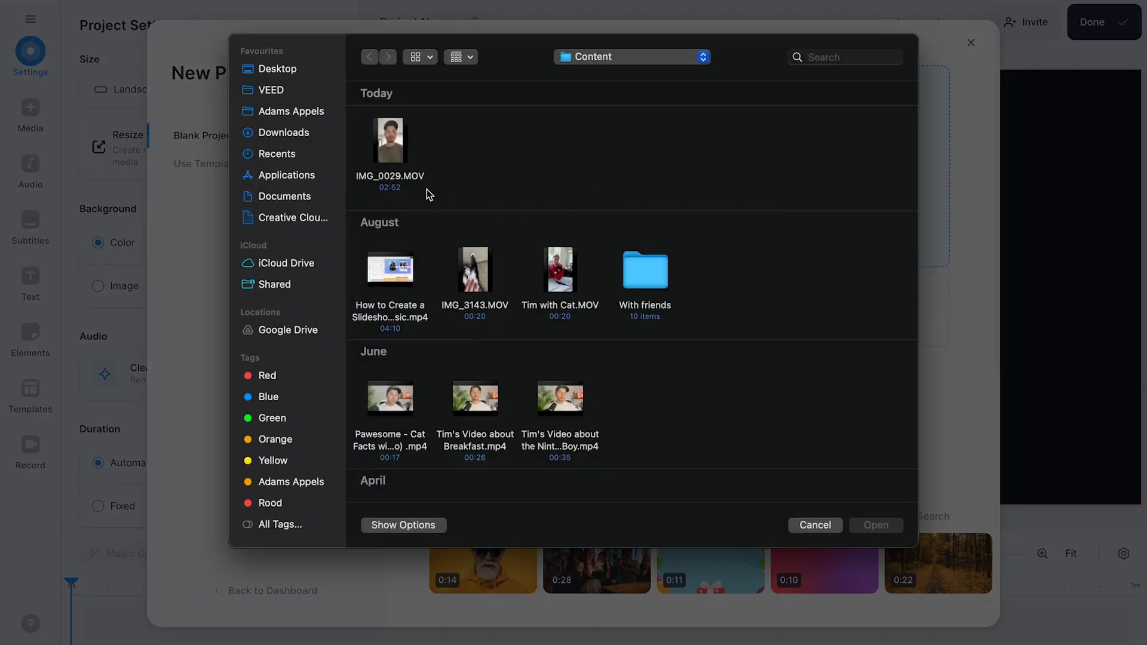
Step: Select IMG_0029.MOV from today's recordings and upload it into the project
click(389, 140)
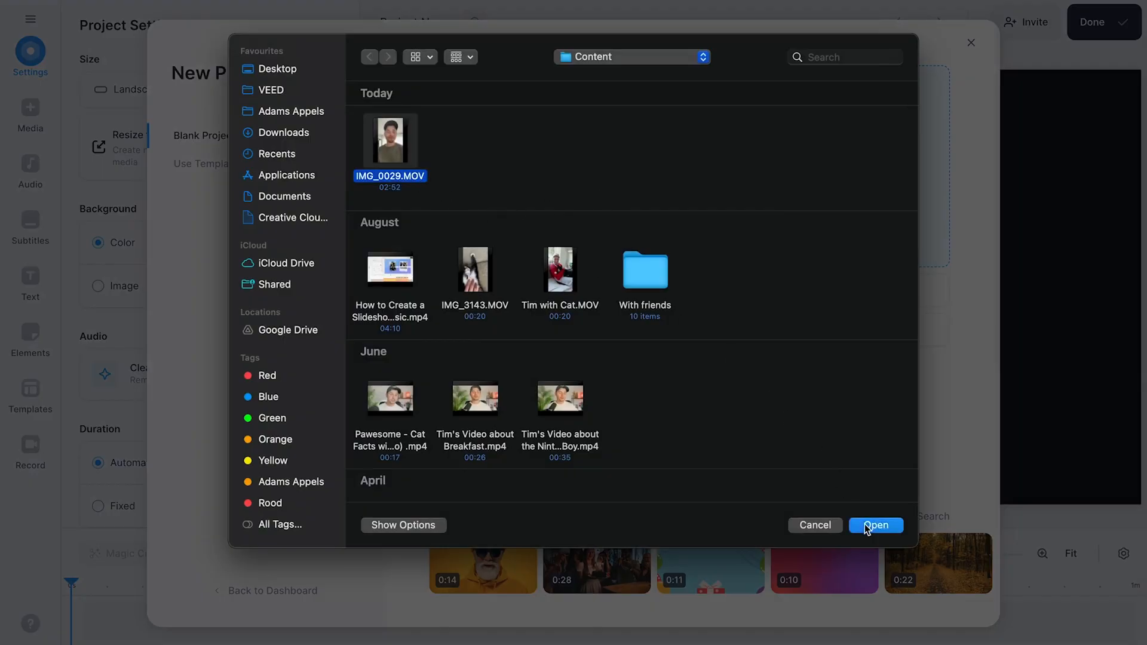
click(875, 525)
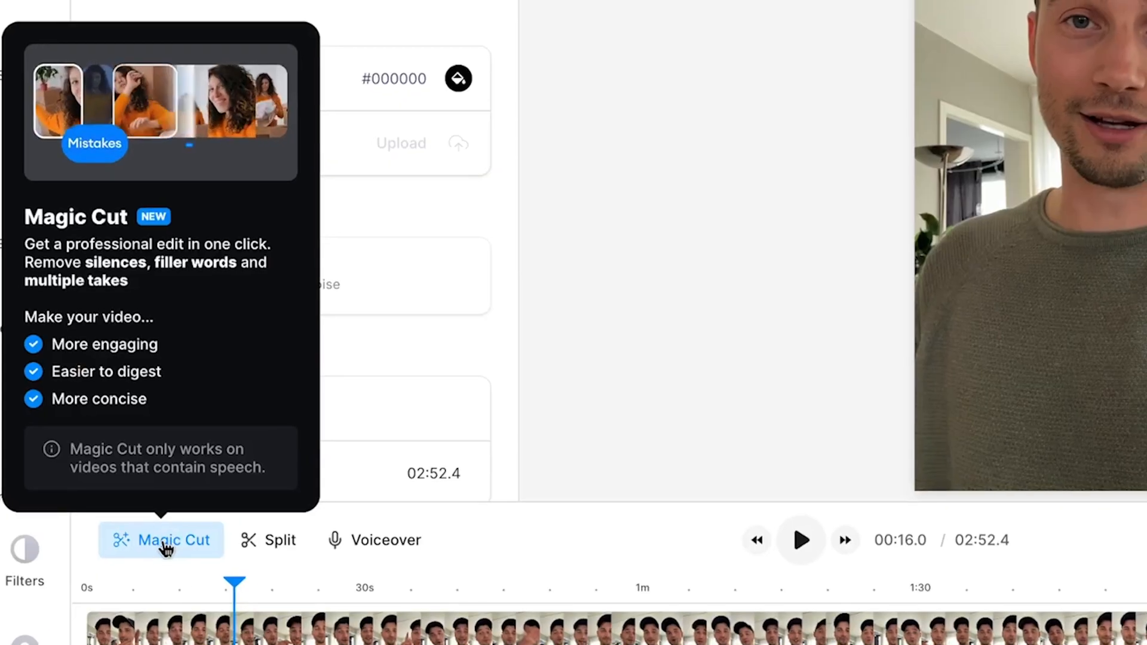
Step: Run Magic Cut to trim the clip from 2:52 down to 26.6 seconds
click(161, 539)
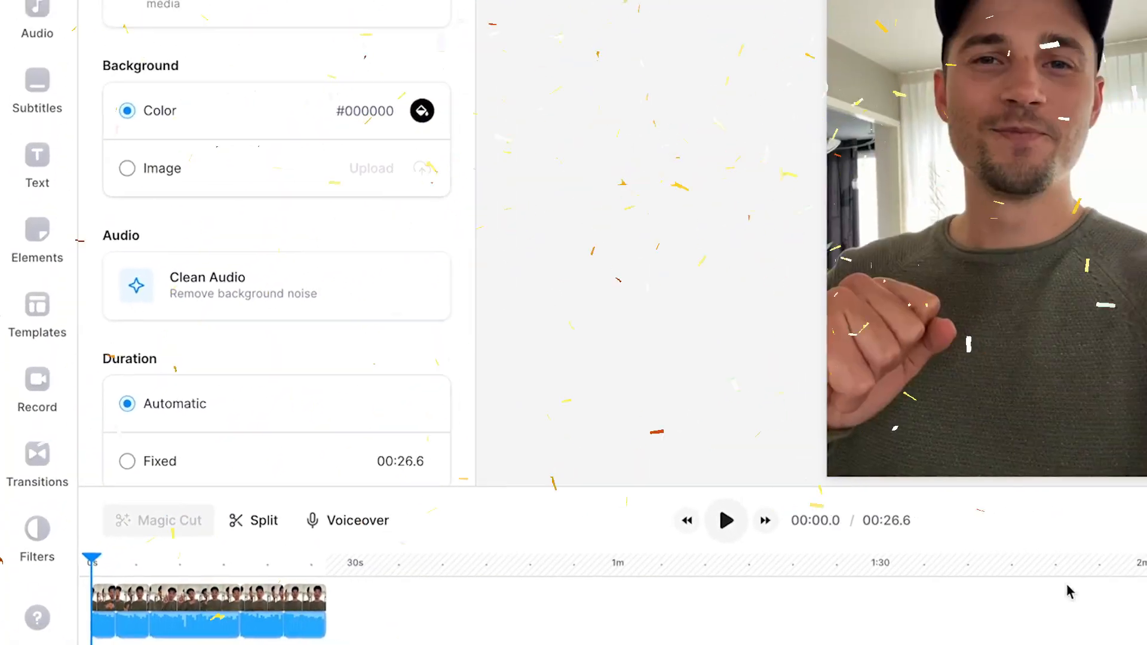
Step: Switch the project to 9:16 and open English subtitle transcription
click(725, 521)
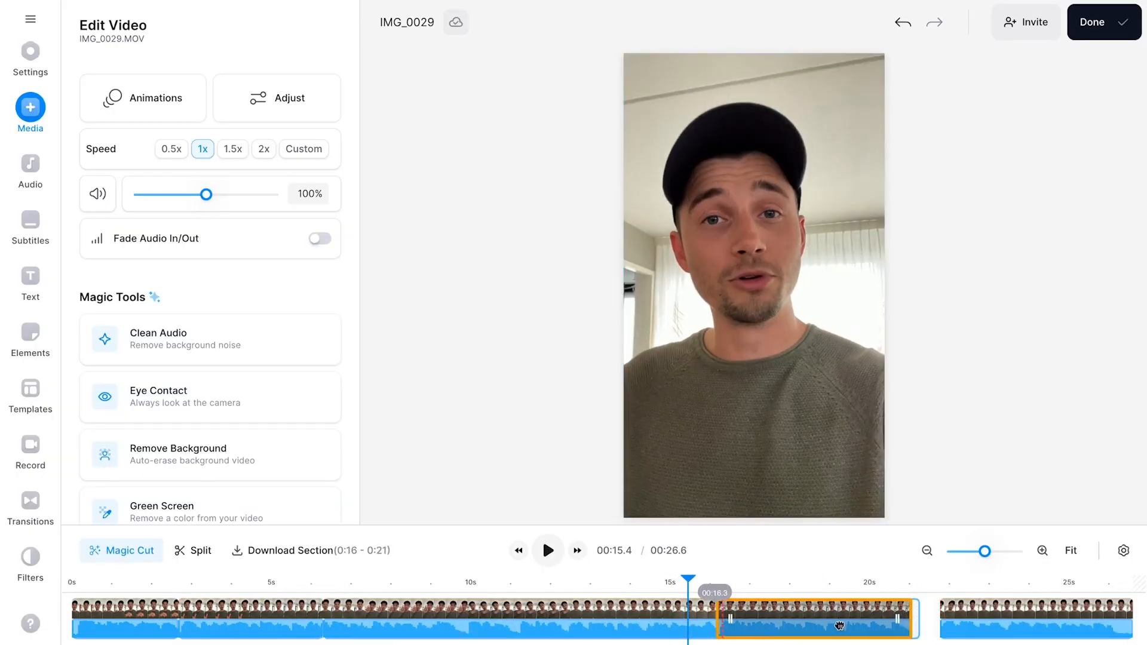
click(30, 227)
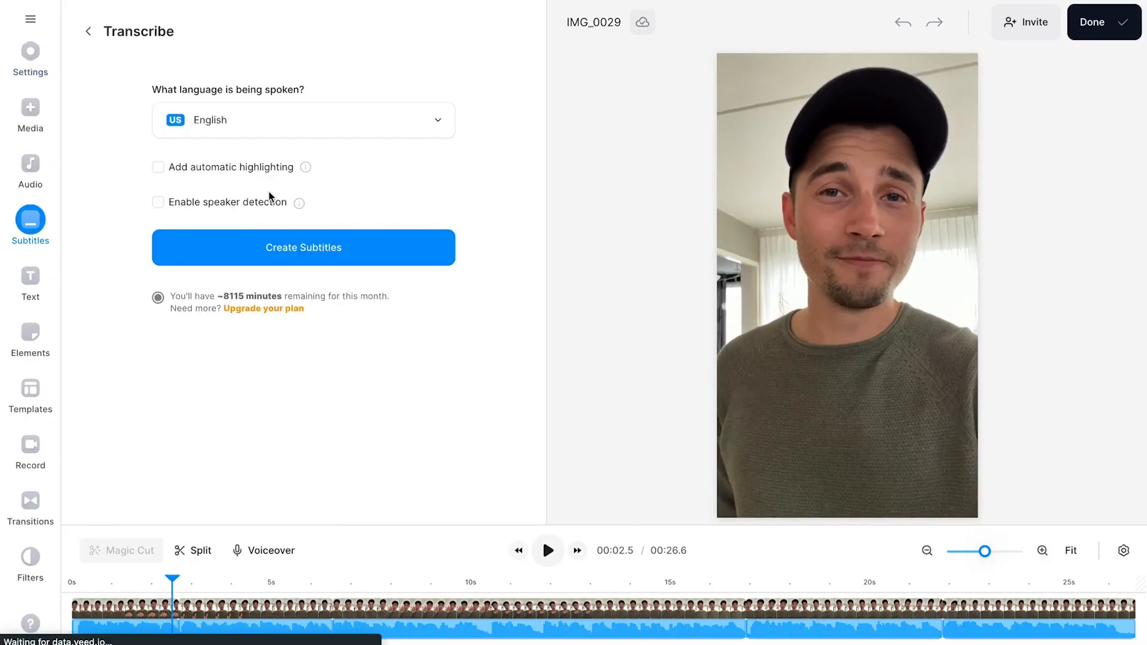
Step: Generate English subtitles and apply a bold preset caption style
click(302, 248)
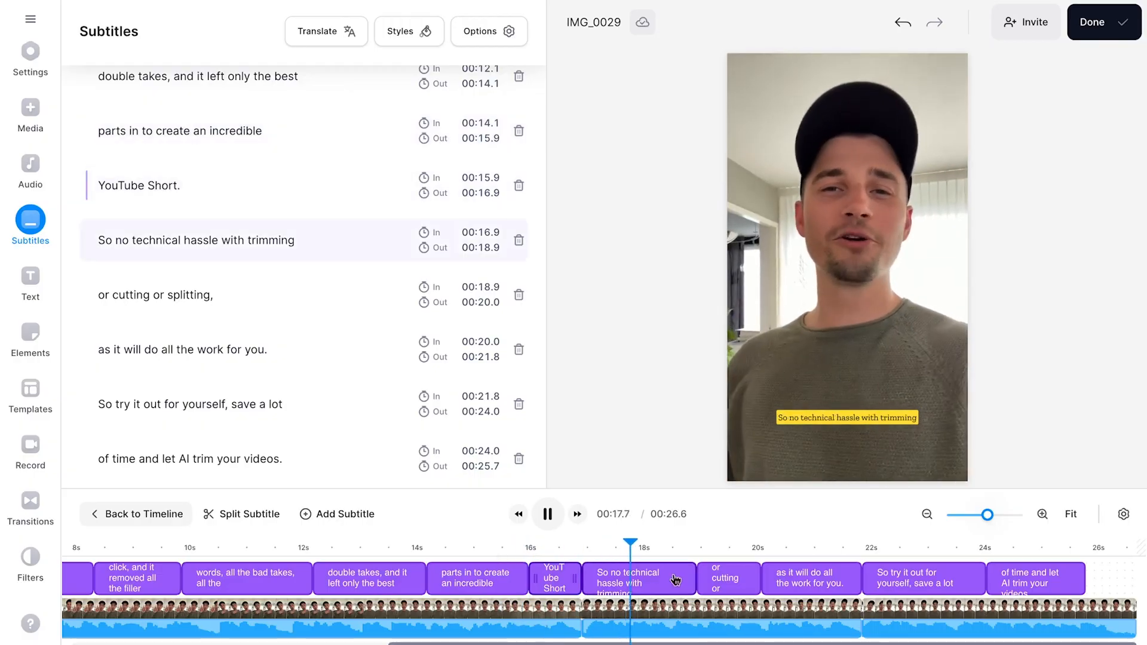
click(408, 32)
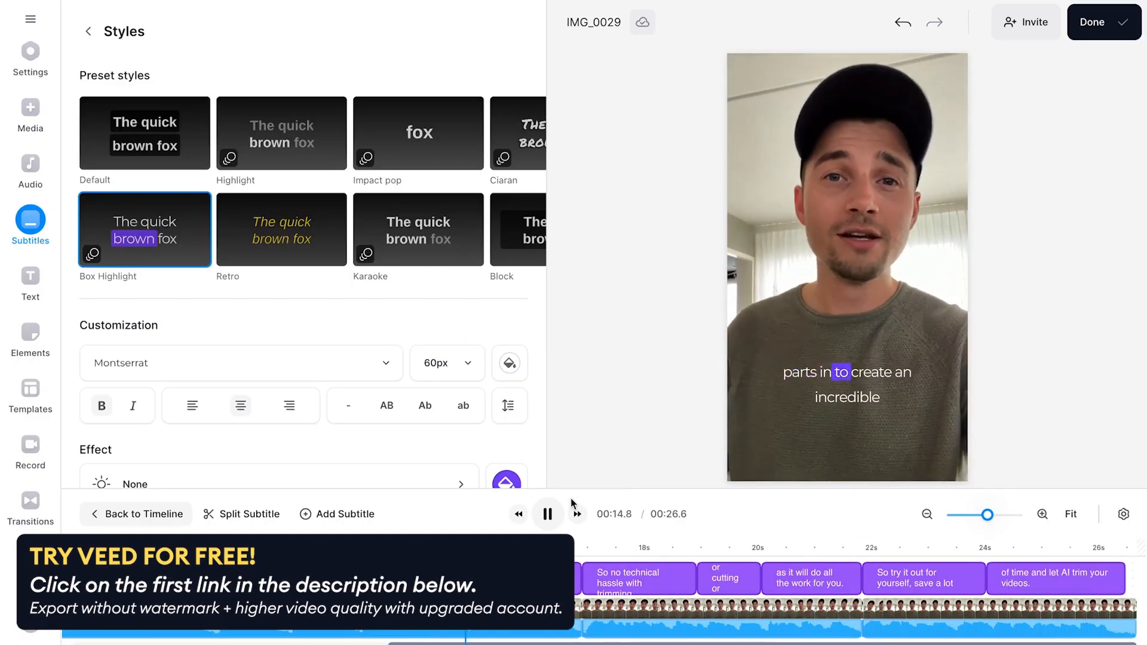
click(281, 229)
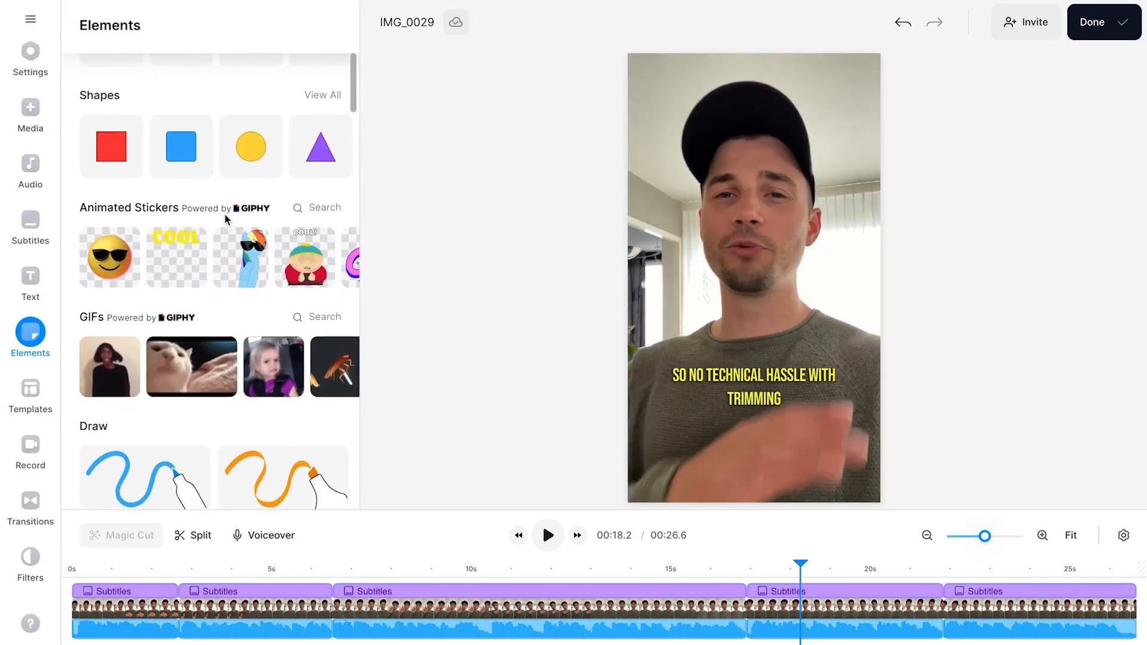
Step: Browse the stickers and GIFs, then go back to Project Settings
scroll(down, 3)
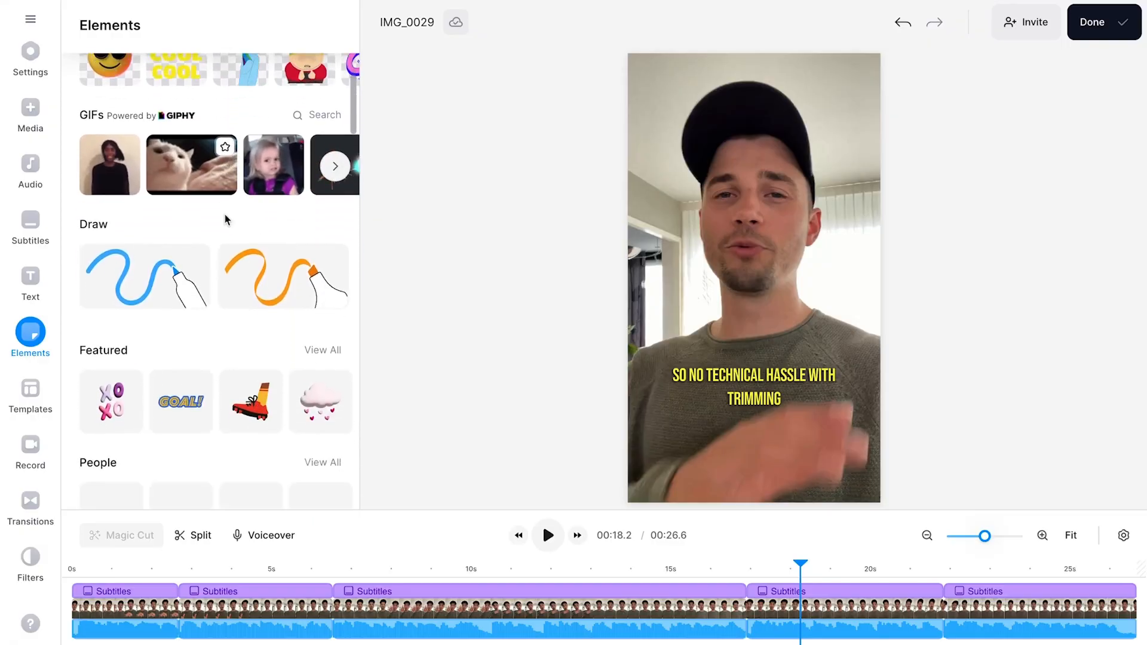
click(30, 57)
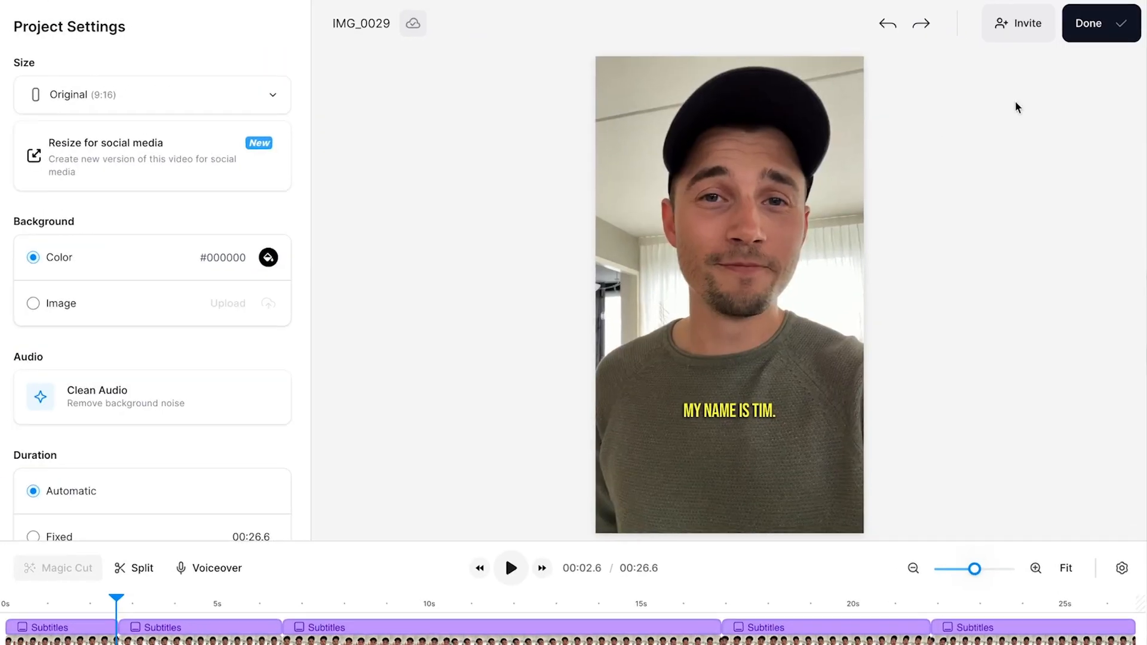